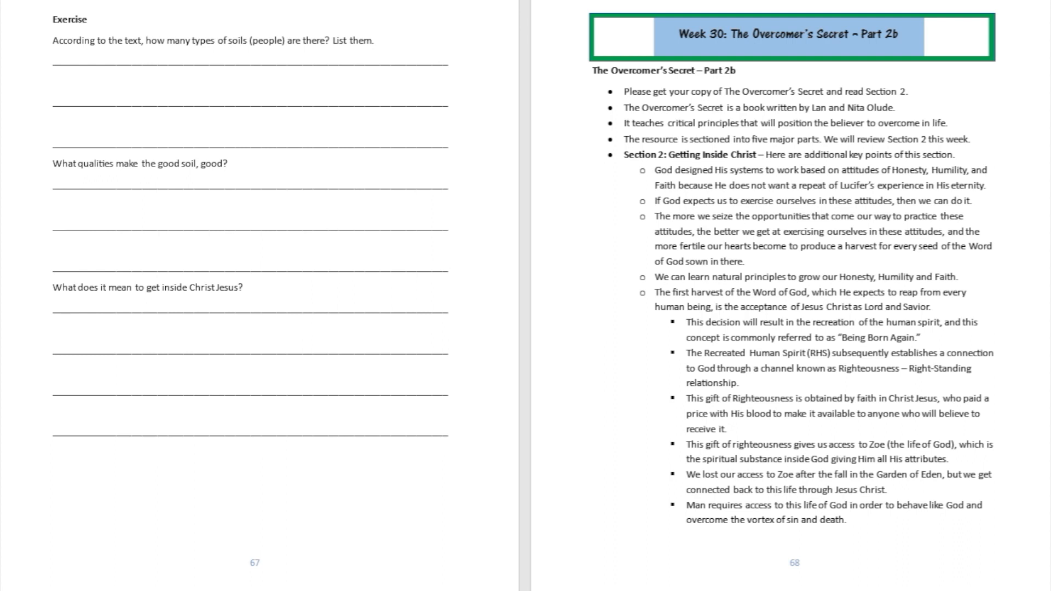
{"action": "mouse_move", "coordinate": [798, 355]}
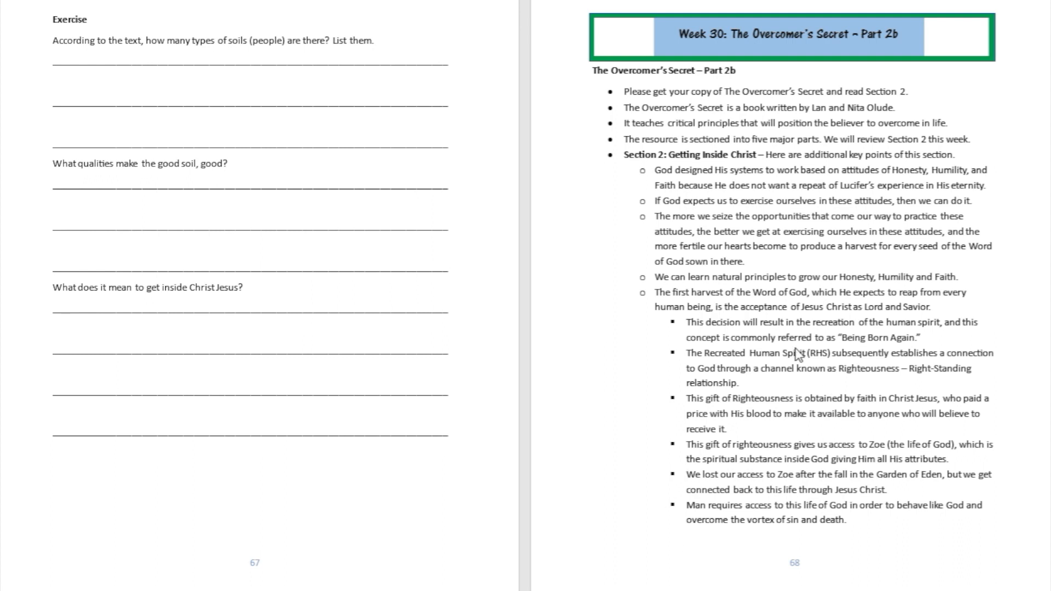
{"action": "mouse_move", "coordinate": [778, 314]}
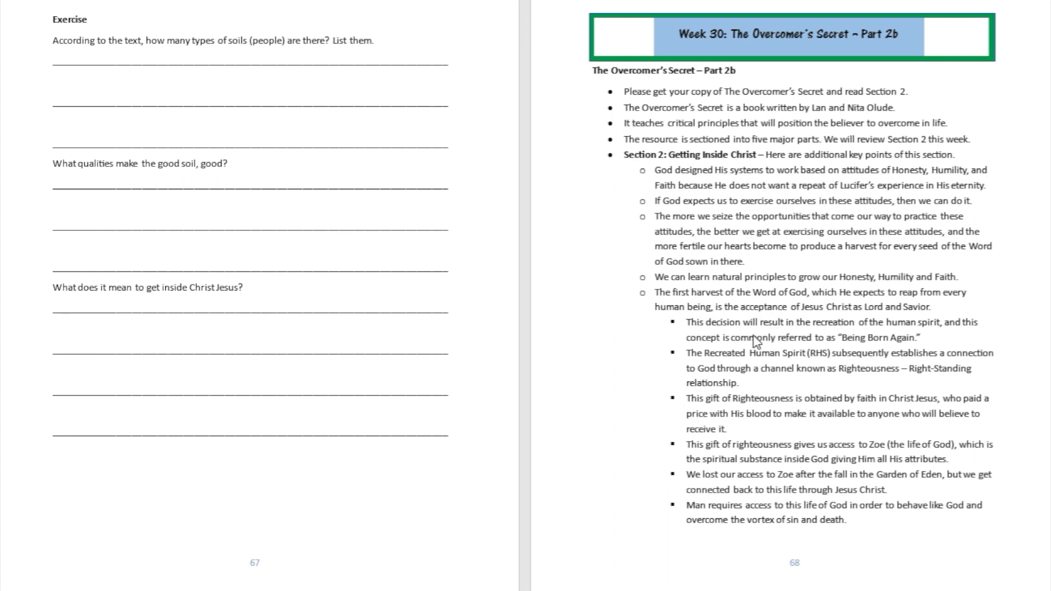
{"action": "mouse_move", "coordinate": [749, 341]}
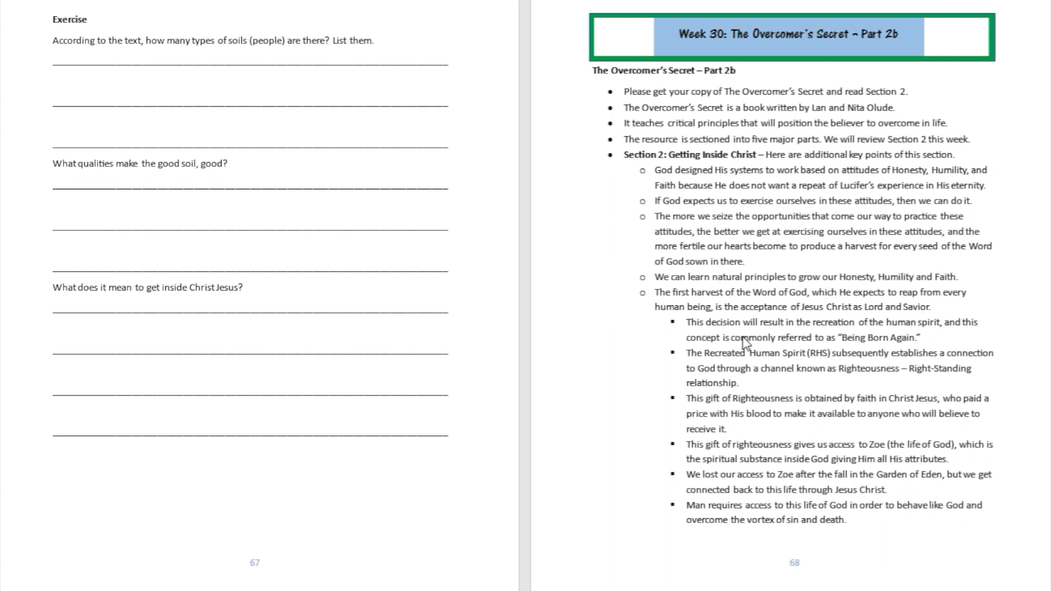
{"action": "mouse_move", "coordinate": [742, 379]}
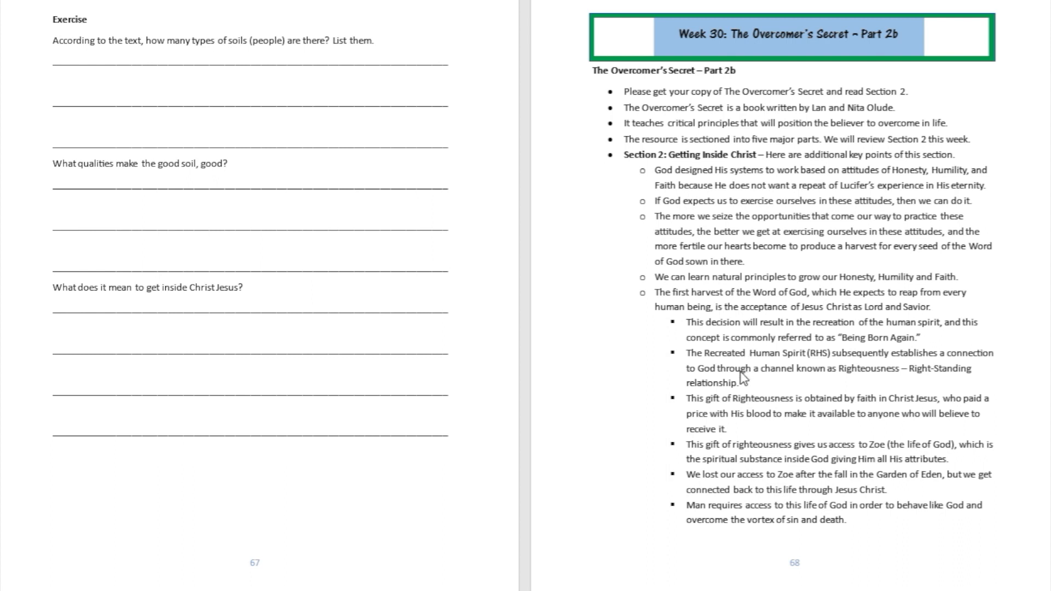
{"action": "mouse_move", "coordinate": [760, 371]}
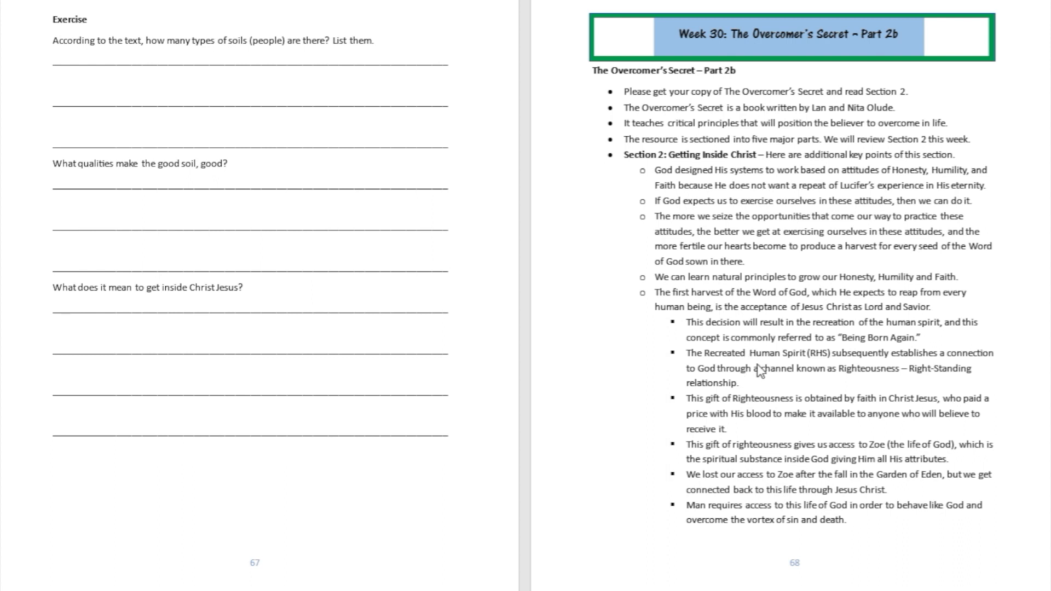
{"action": "mouse_move", "coordinate": [749, 374]}
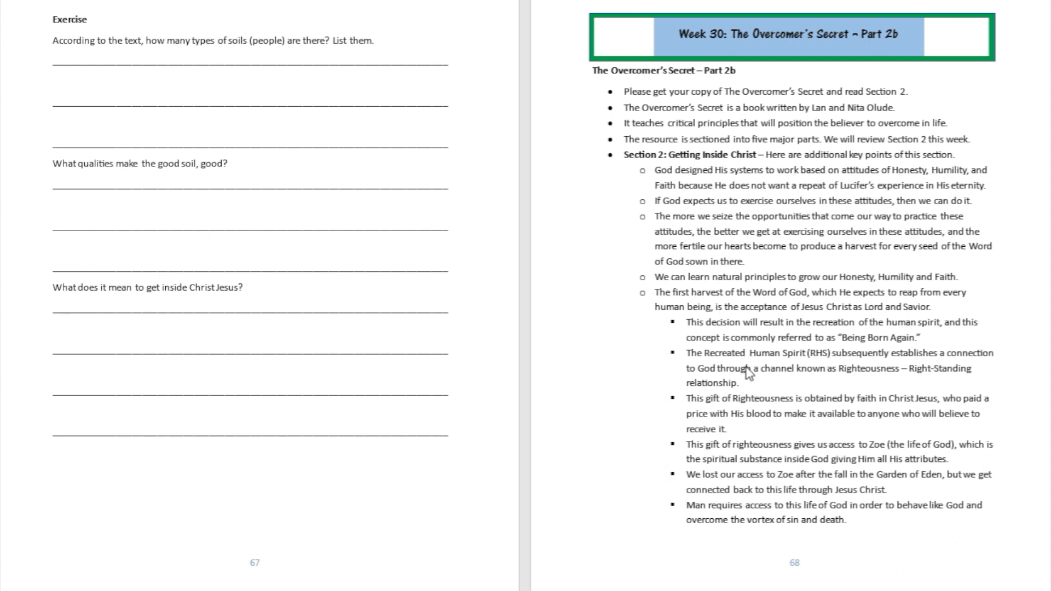
{"action": "mouse_move", "coordinate": [740, 376]}
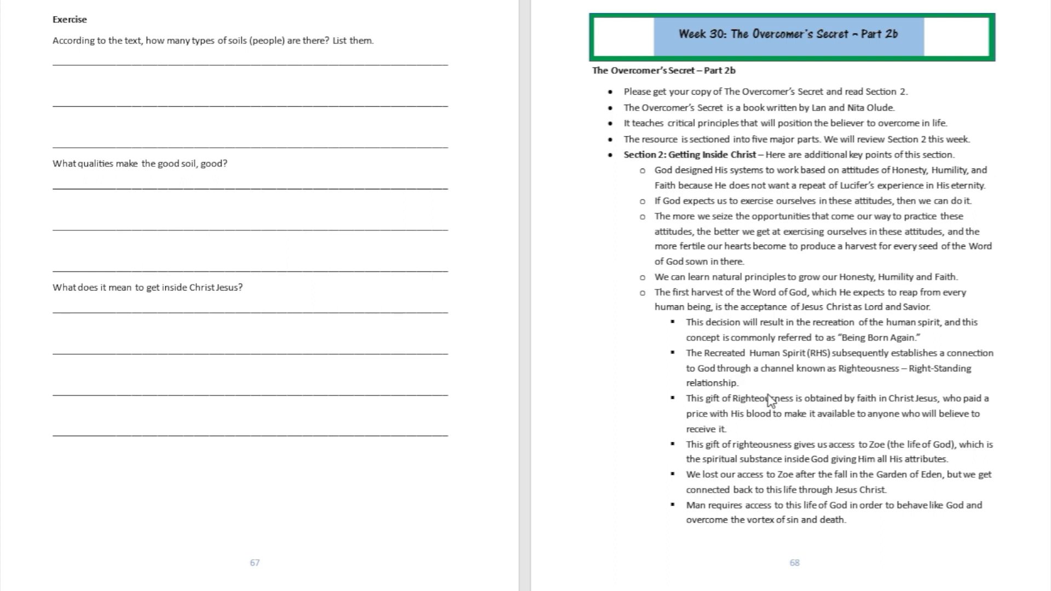
{"action": "mouse_move", "coordinate": [750, 374]}
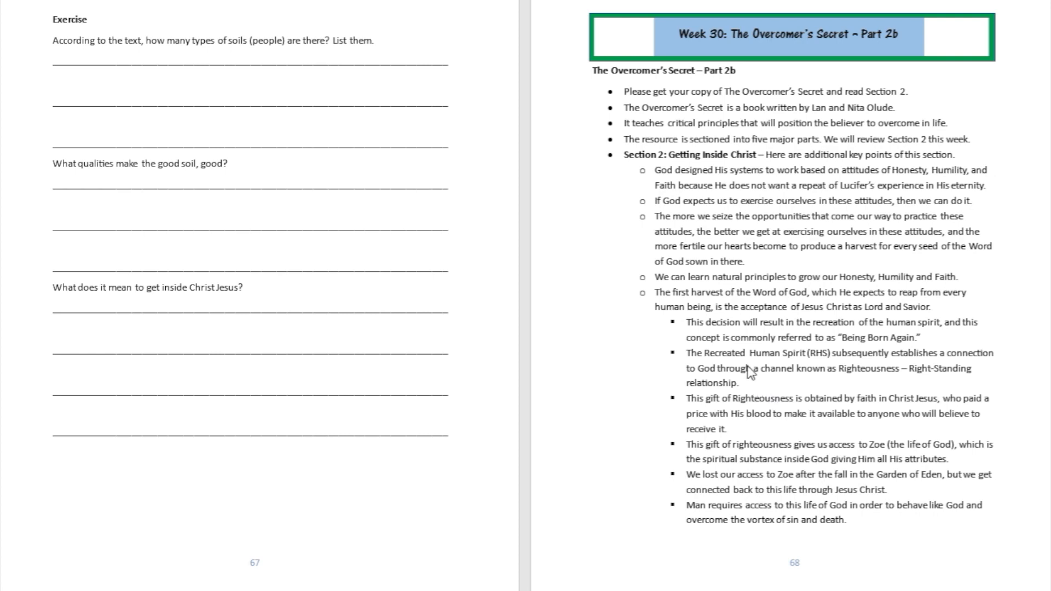
{"action": "mouse_move", "coordinate": [736, 398]}
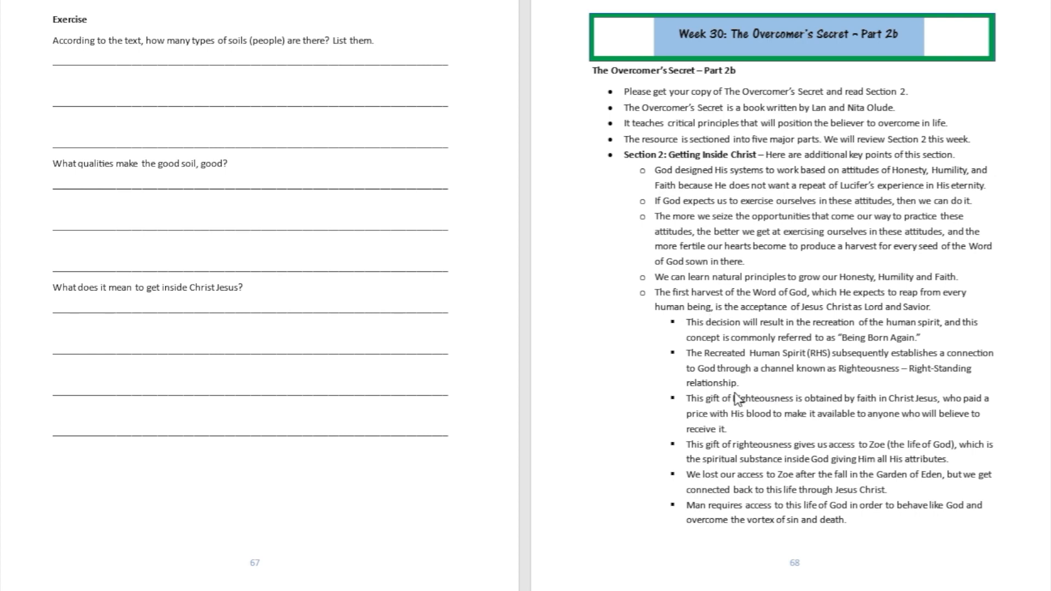
Scroll page 69 into view to reach the blank space above the 'Son of God' question
{"action": "scroll", "scroll_direction": "down", "scroll_amount": 3}
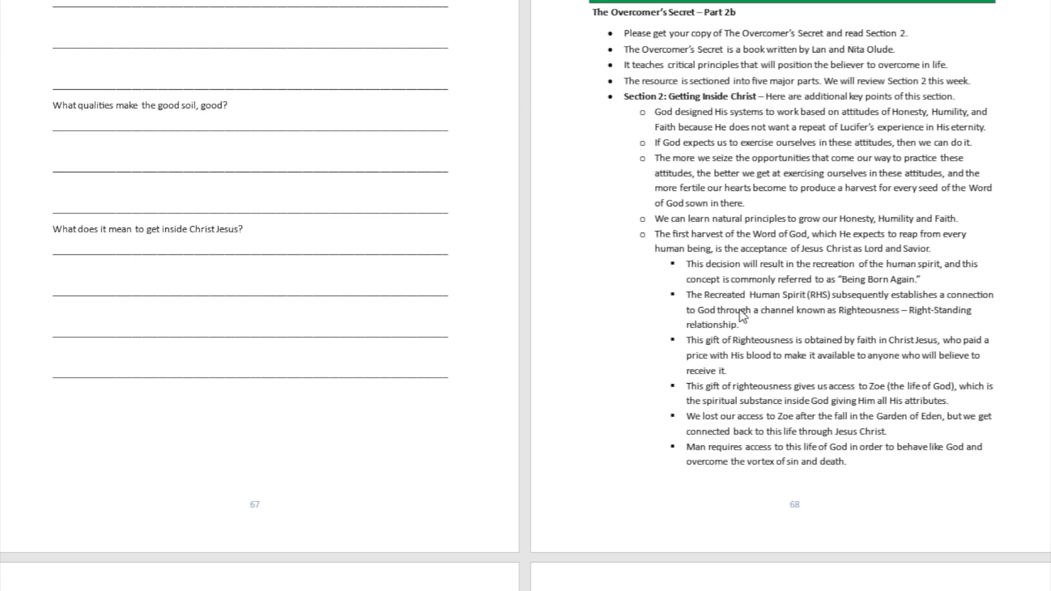
{"action": "mouse_move", "coordinate": [758, 317]}
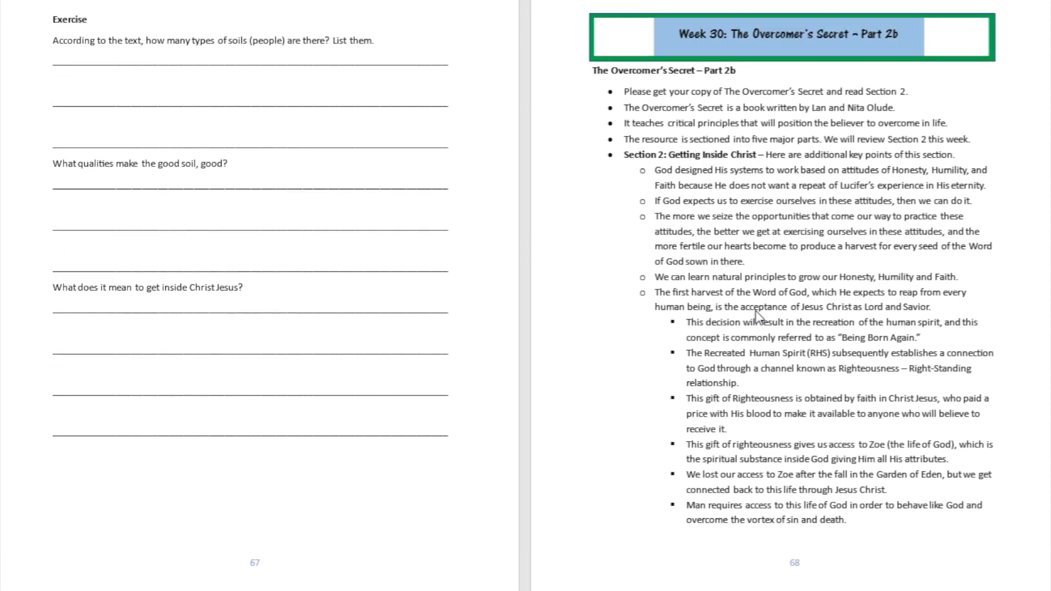
{"action": "mouse_move", "coordinate": [866, 380]}
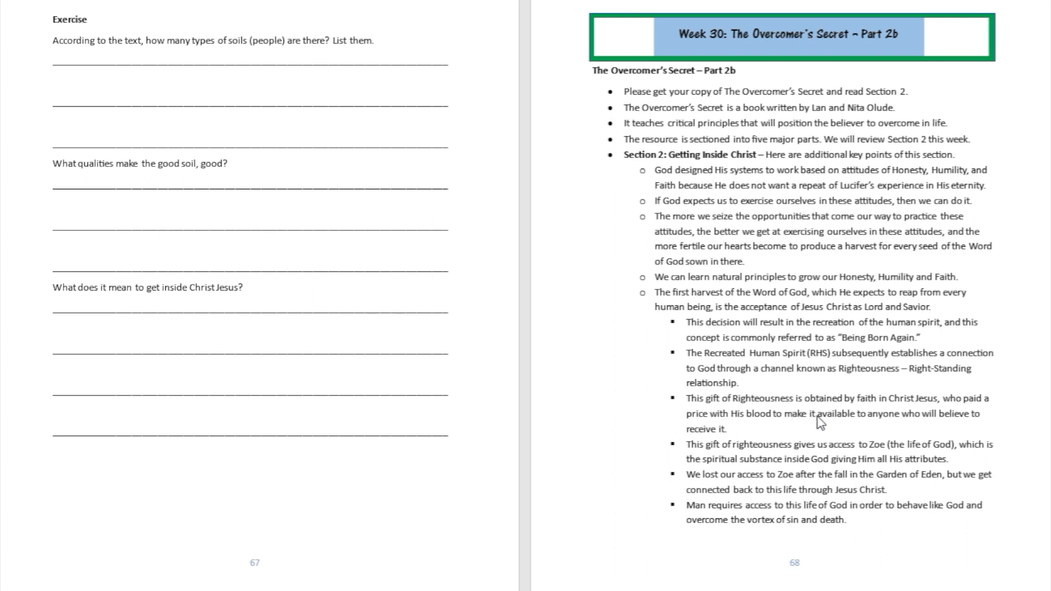
{"action": "mouse_move", "coordinate": [931, 421]}
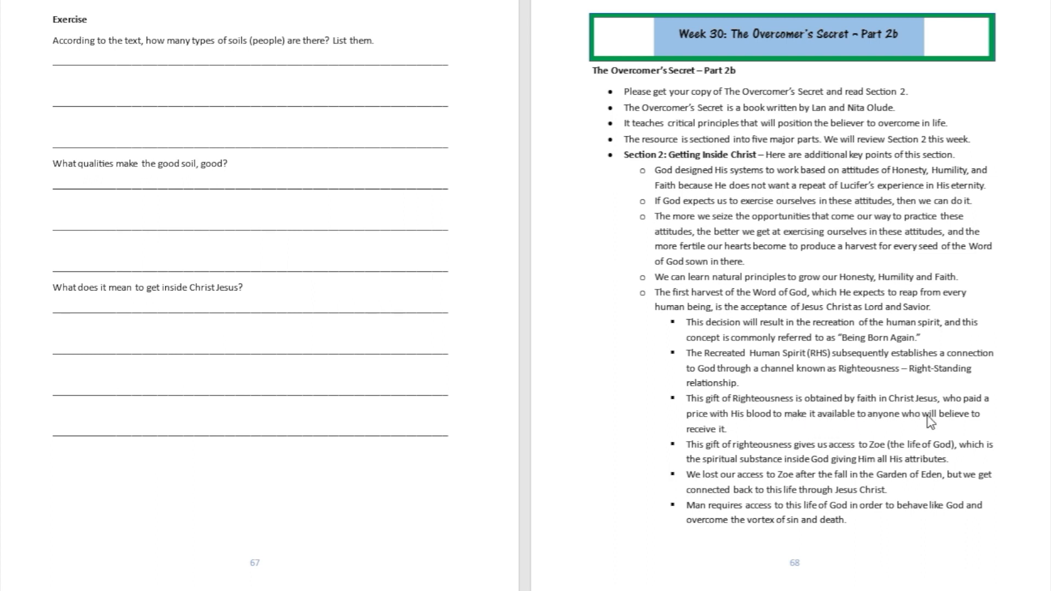
{"action": "mouse_move", "coordinate": [729, 432]}
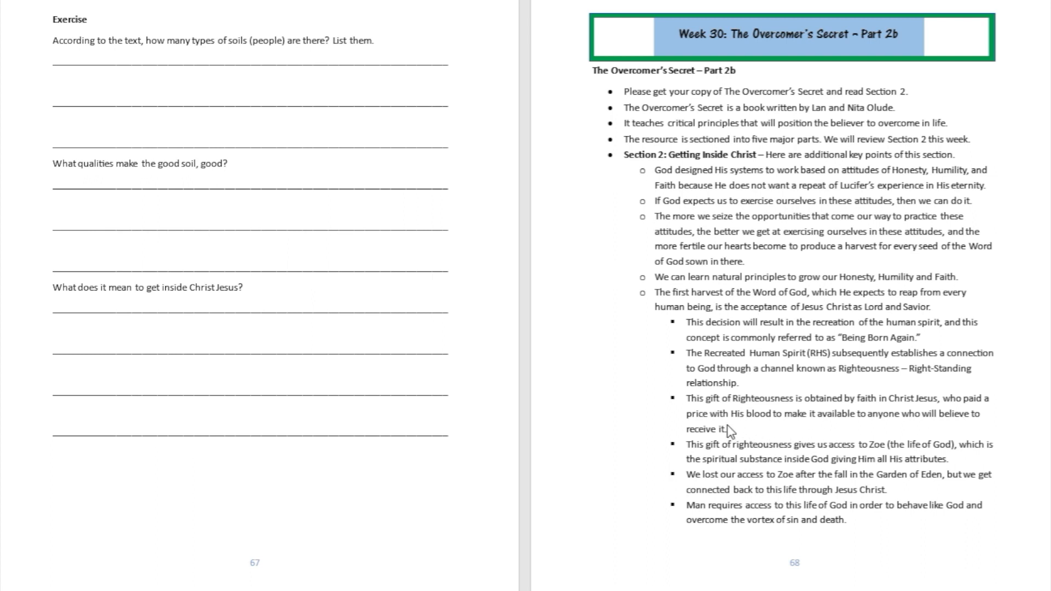
{"action": "mouse_move", "coordinate": [849, 423]}
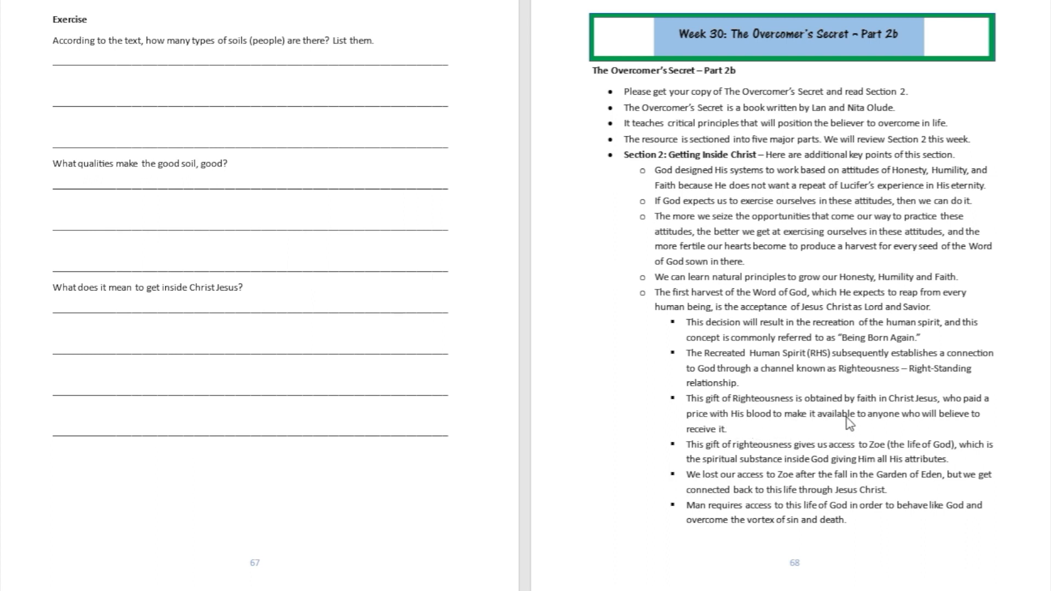
{"action": "mouse_move", "coordinate": [939, 423]}
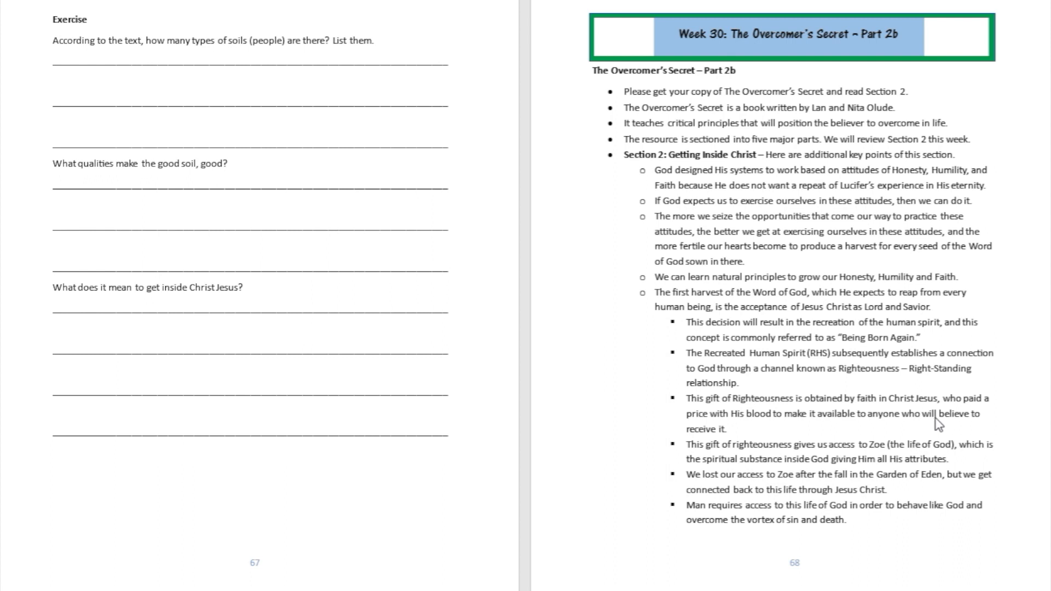
{"action": "mouse_move", "coordinate": [770, 440]}
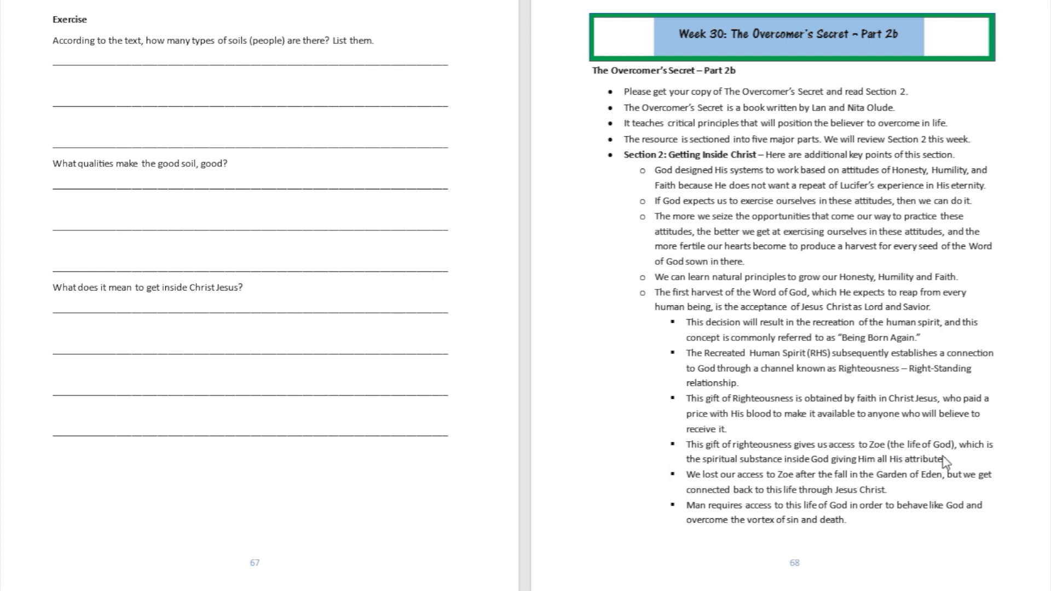
{"action": "mouse_move", "coordinate": [790, 477]}
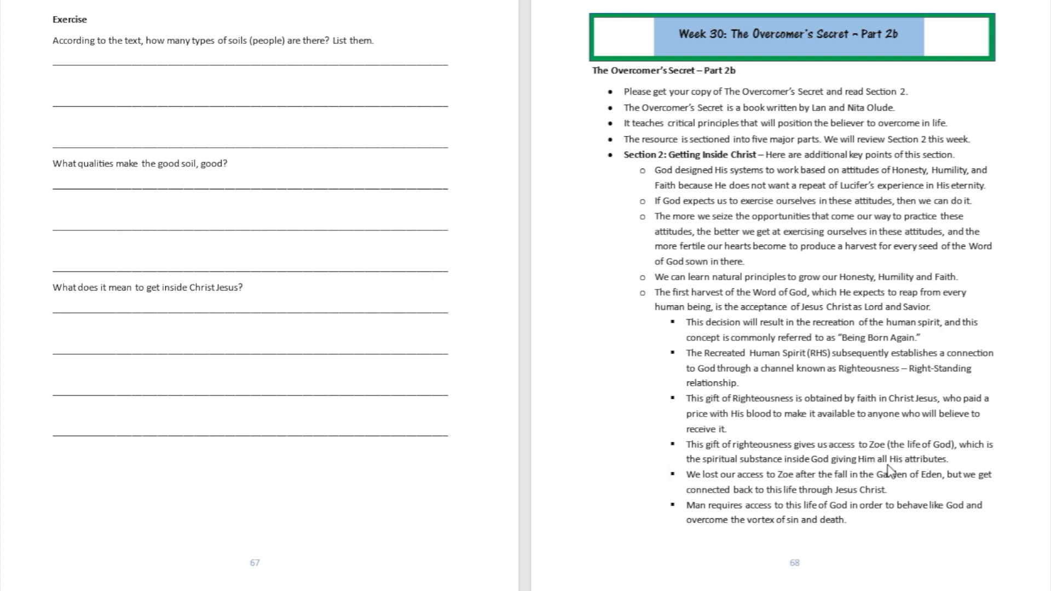
{"action": "mouse_move", "coordinate": [862, 474]}
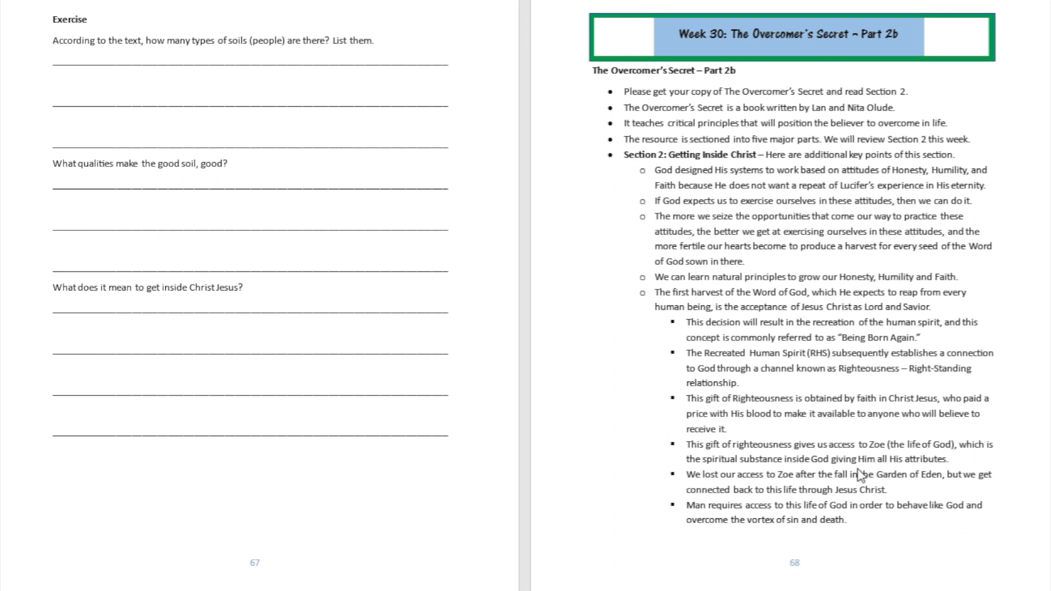
{"action": "mouse_move", "coordinate": [793, 493]}
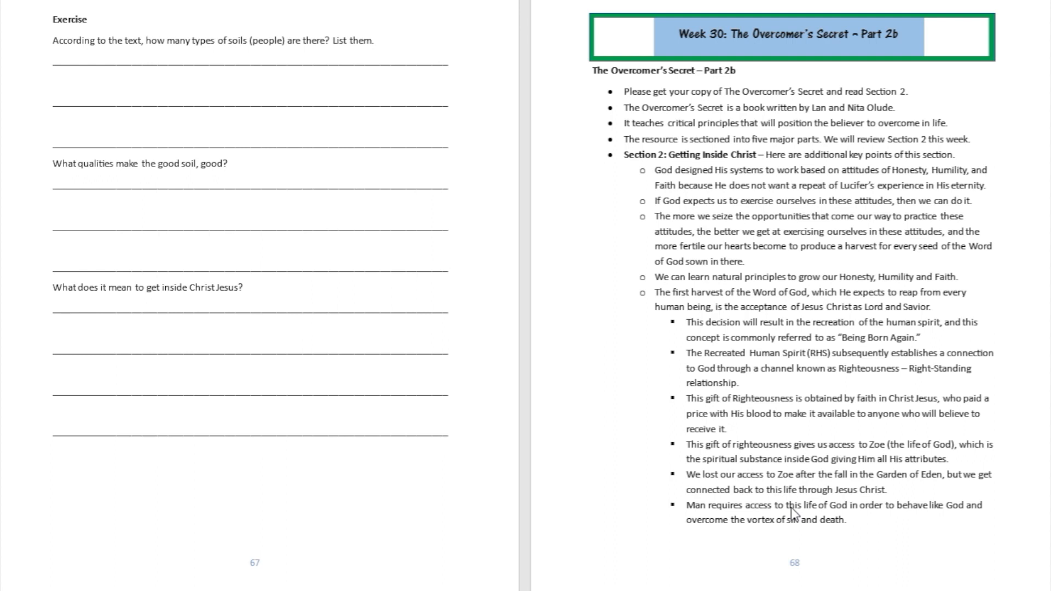
{"action": "mouse_move", "coordinate": [884, 552]}
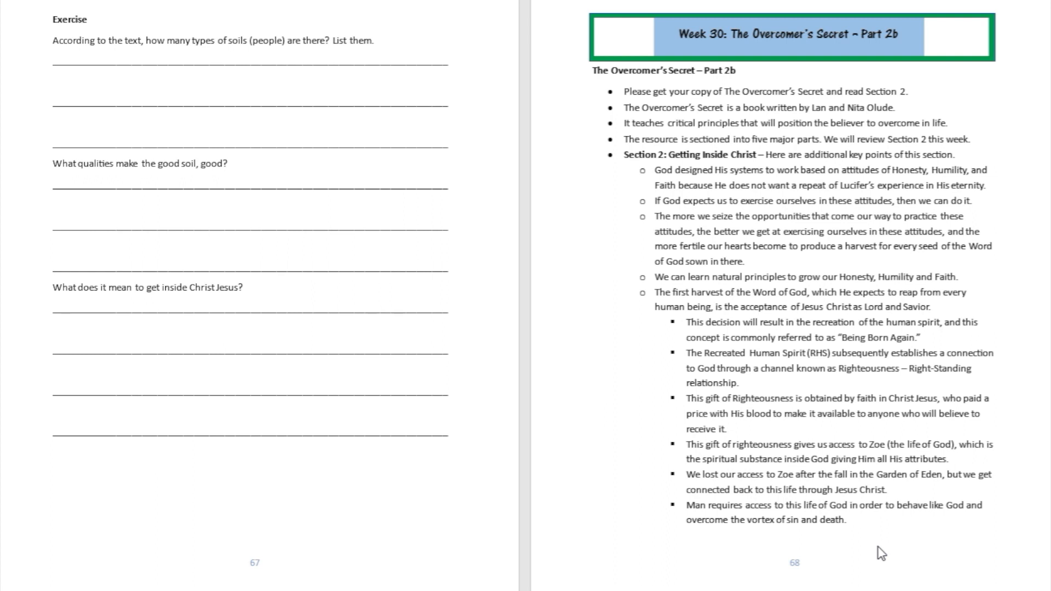
{"action": "mouse_move", "coordinate": [812, 382]}
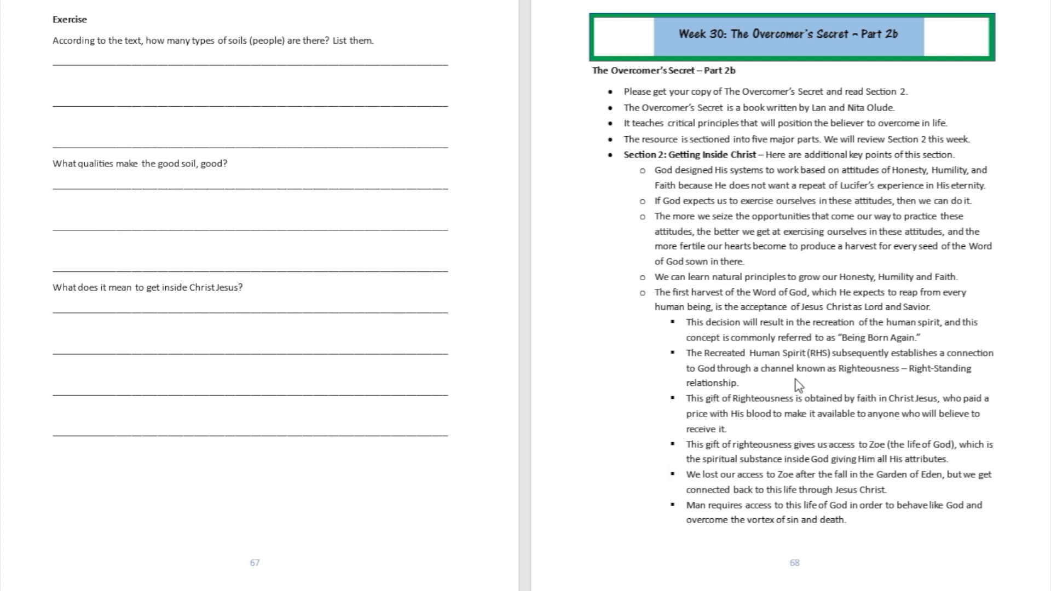
{"action": "mouse_move", "coordinate": [749, 404]}
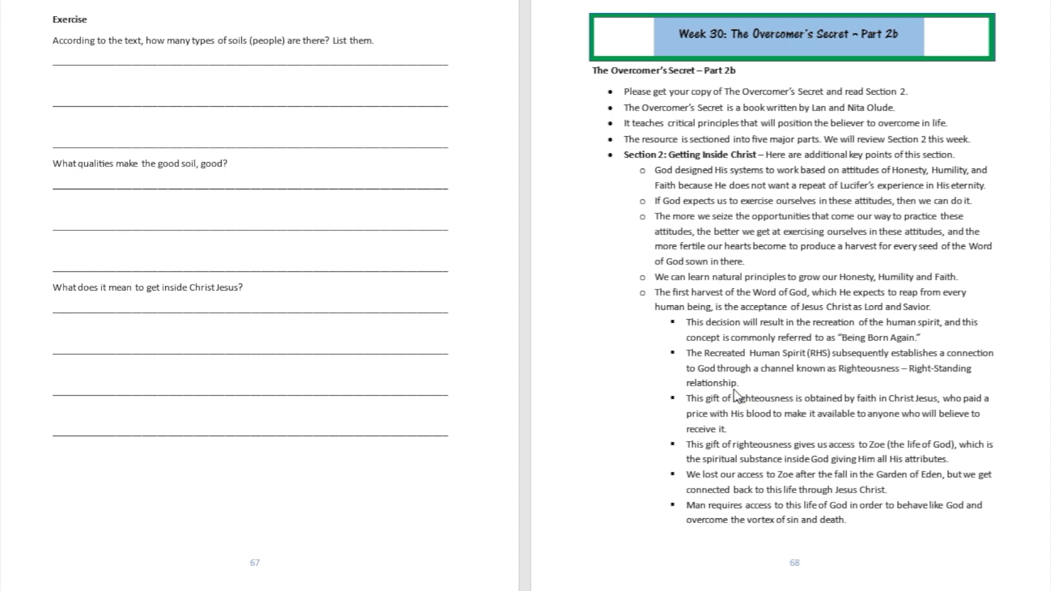
{"action": "scroll", "scroll_direction": "down", "scroll_amount": 3}
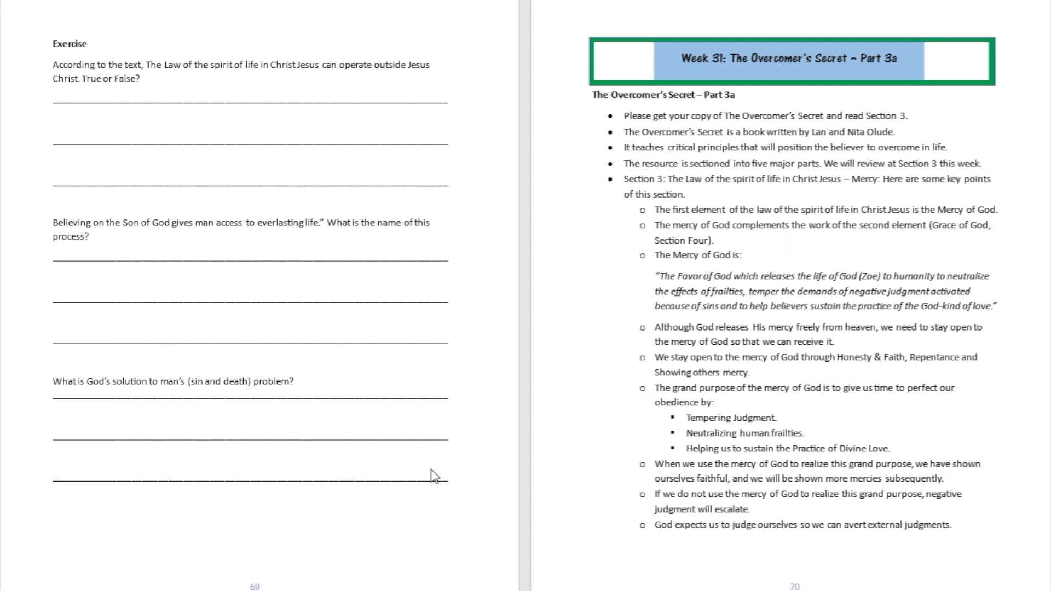
{"action": "mouse_move", "coordinate": [446, 455]}
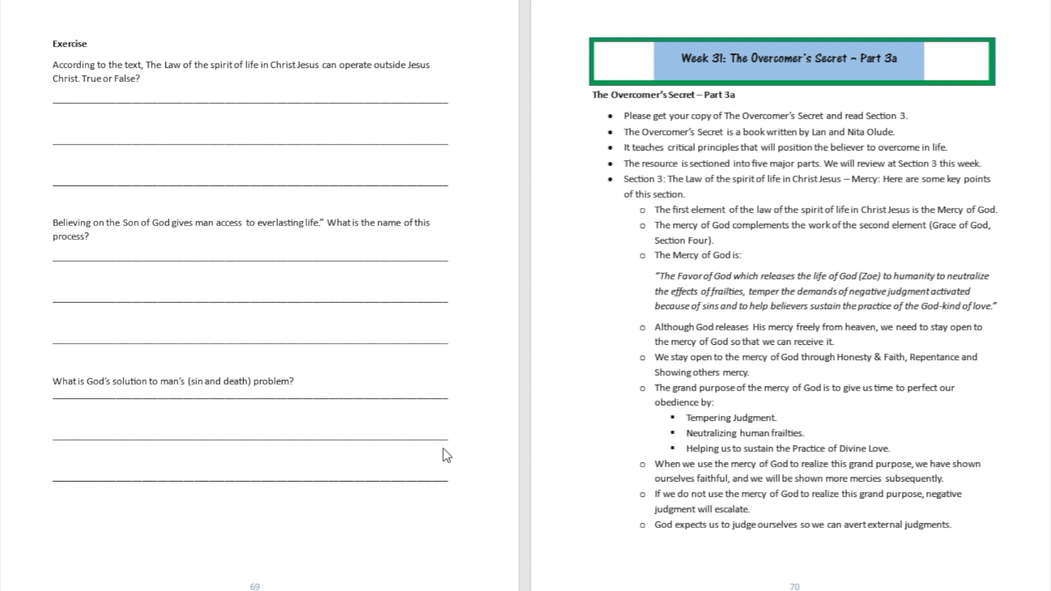
{"action": "mouse_move", "coordinate": [355, 468]}
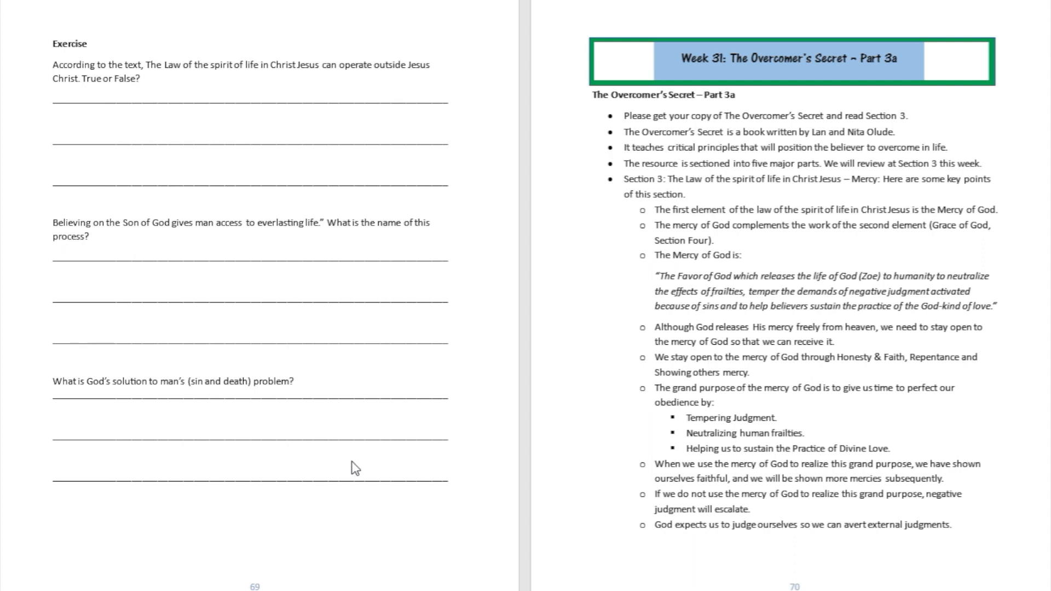
{"action": "mouse_move", "coordinate": [282, 88]}
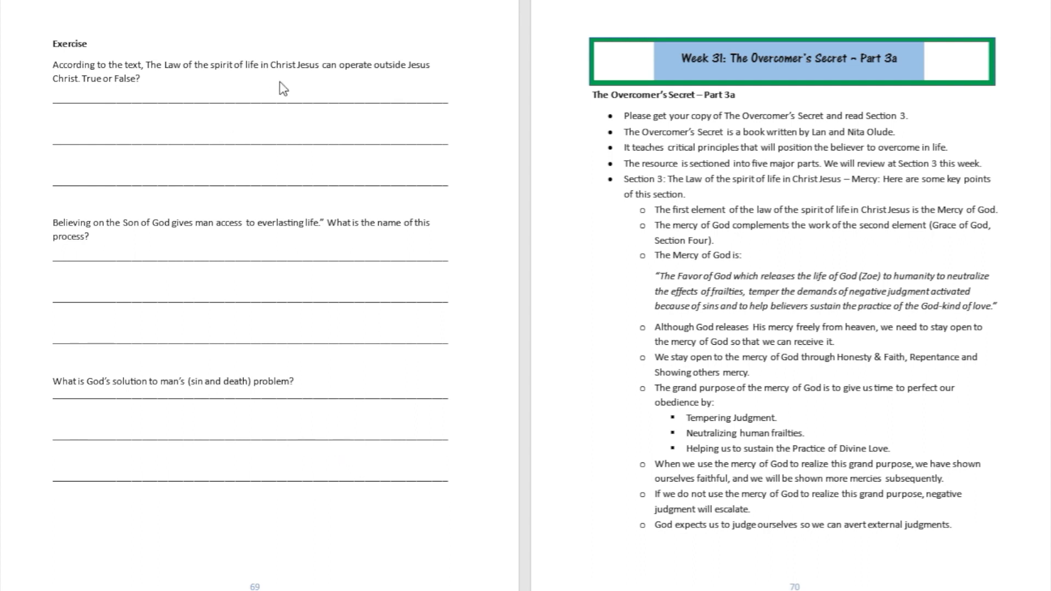
{"action": "mouse_move", "coordinate": [308, 72]}
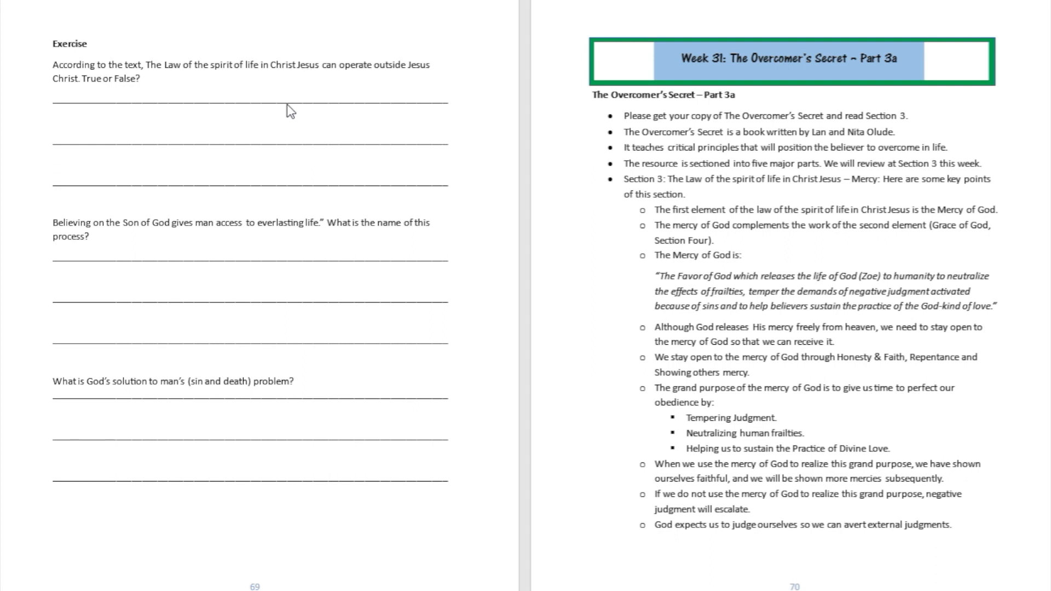
{"action": "mouse_move", "coordinate": [114, 206]}
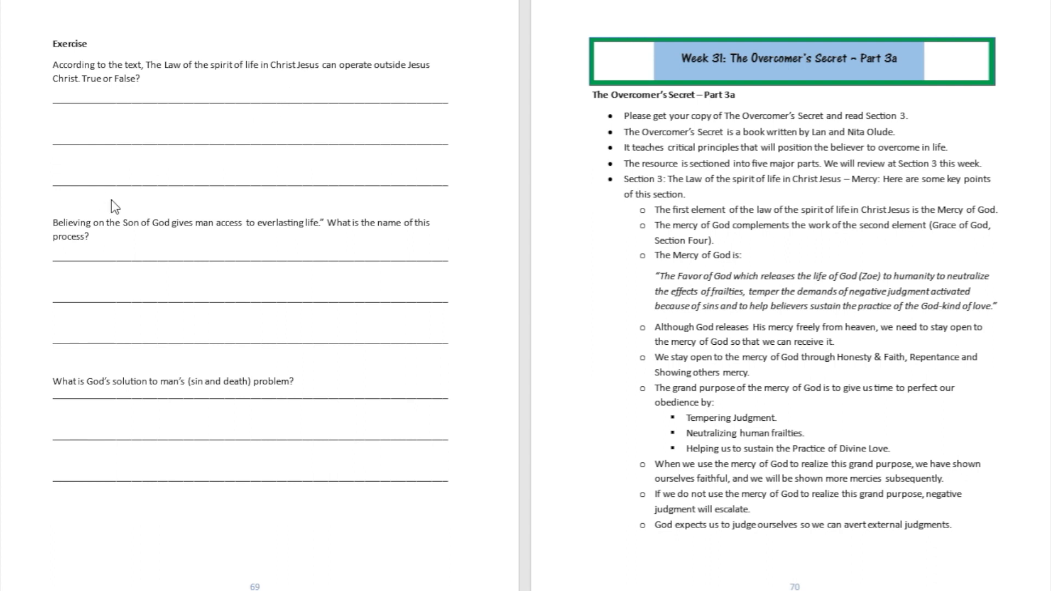
{"action": "mouse_move", "coordinate": [79, 214]}
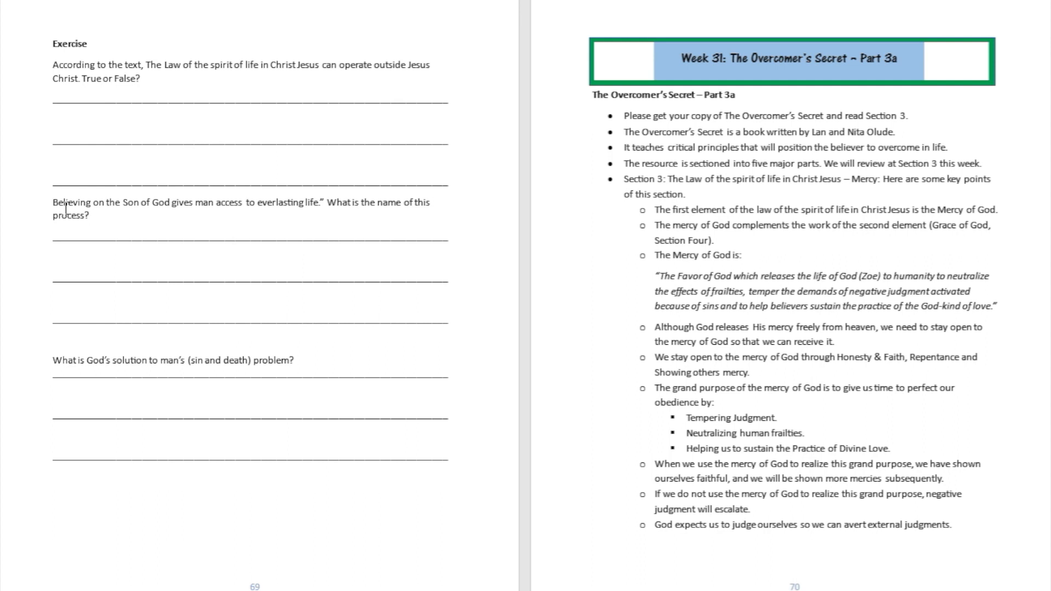
{"action": "mouse_move", "coordinate": [116, 219]}
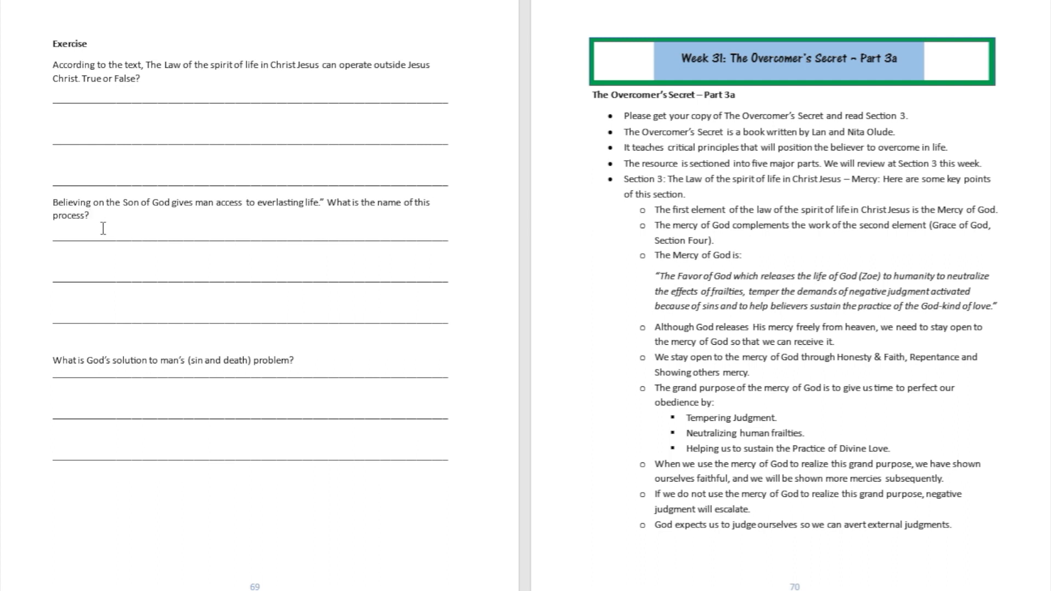
After 'process?', type 'When you call Jesus Lord and Savior, then you truly believe in Jesus.'
{"action": "left_click", "coordinate": [88, 214]}
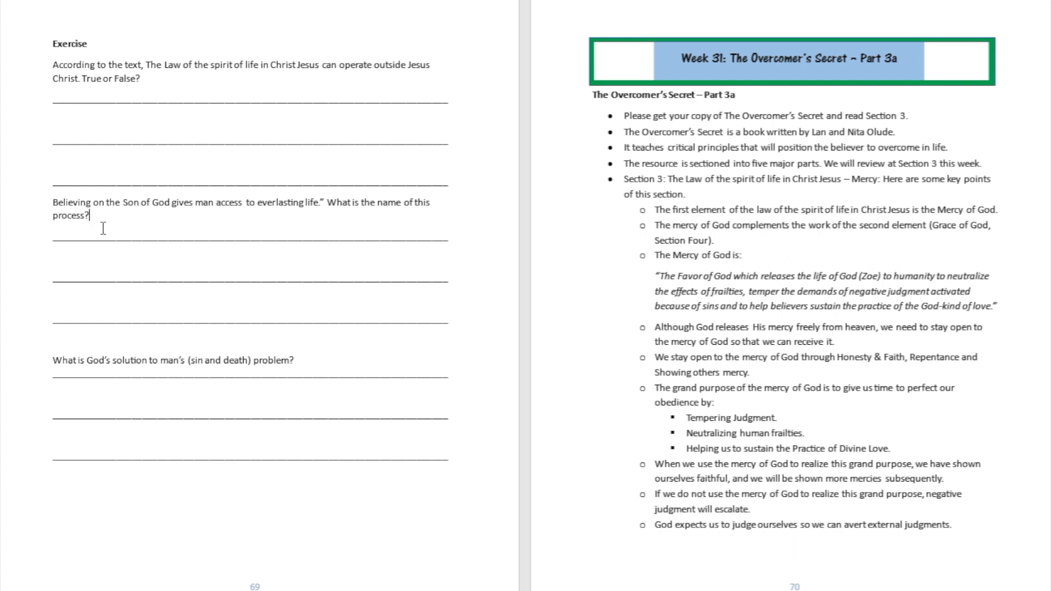
{"action": "type", "text": "When y"}
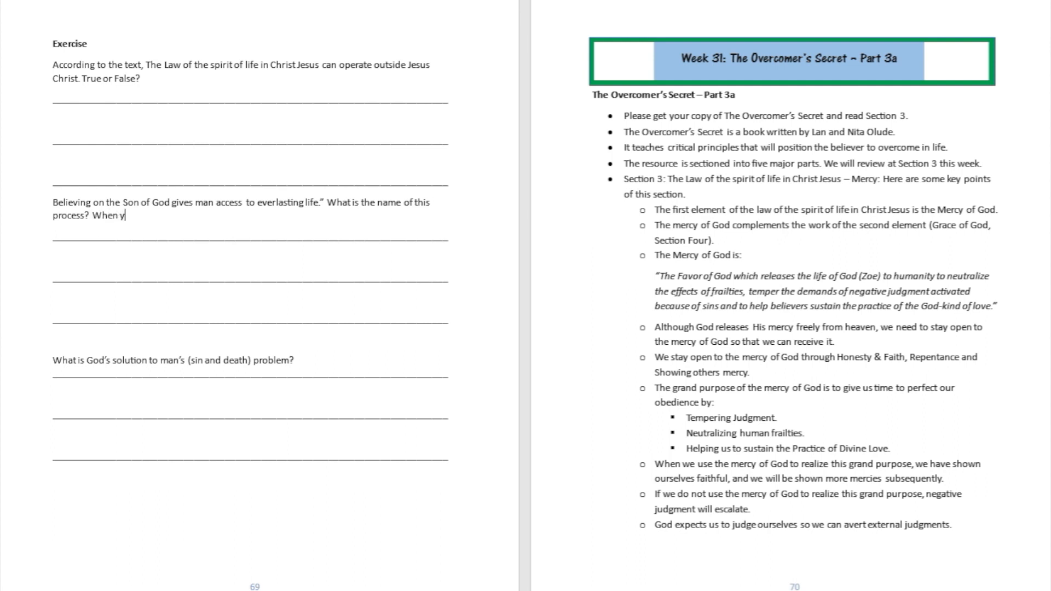
{"action": "type", "text": "ou calol"}
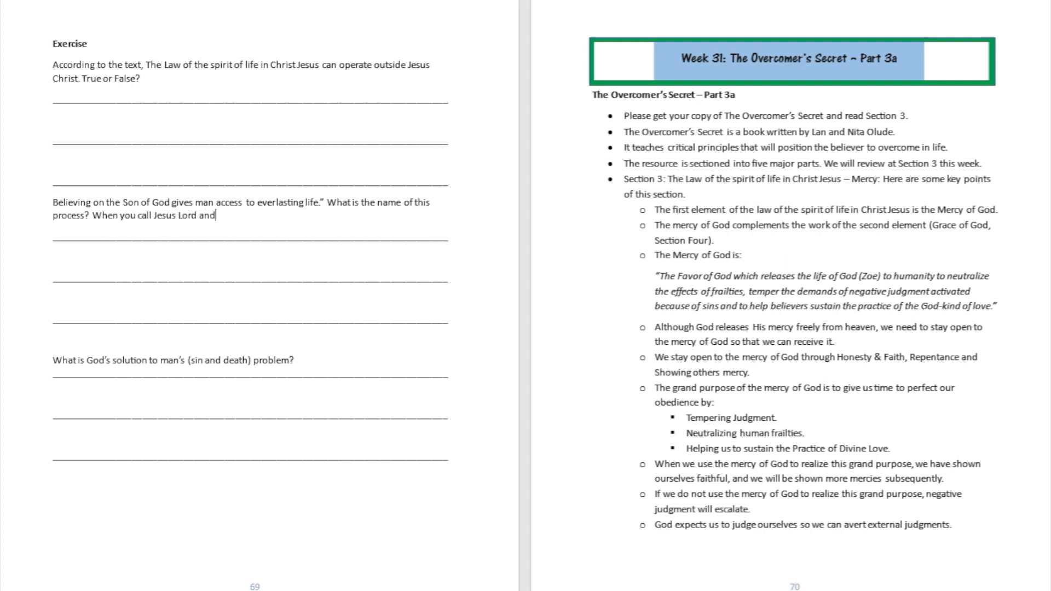
{"action": "type", "text": "Savior"}
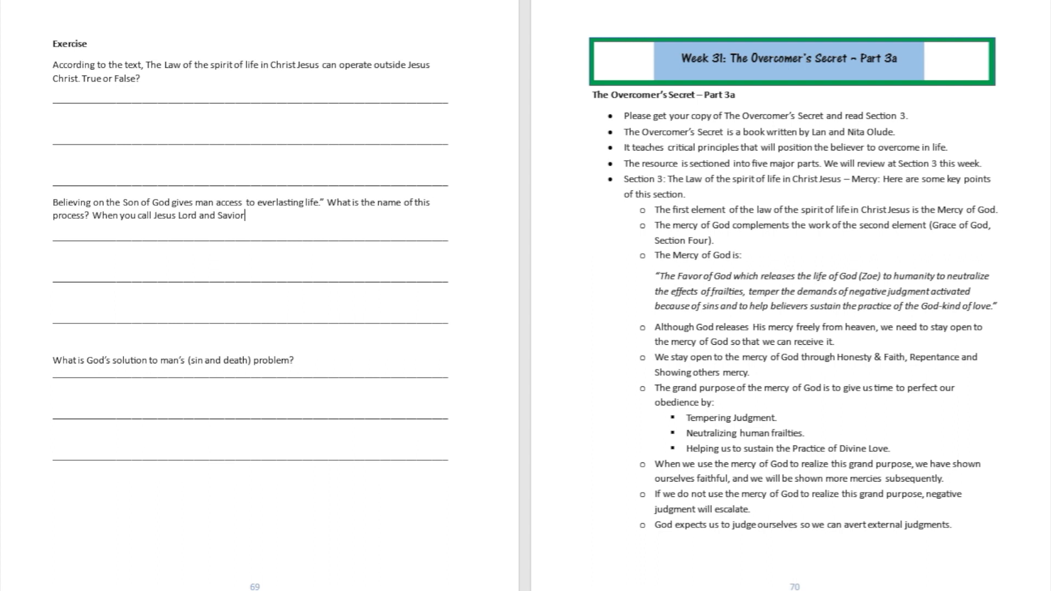
{"action": "type", "text": ", then you"}
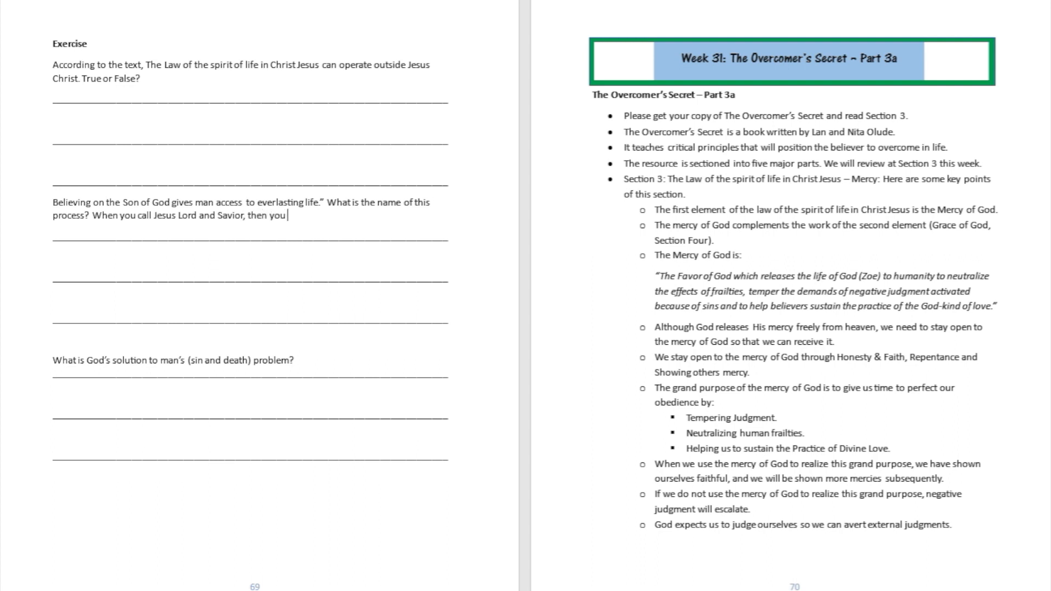
{"action": "type", "text": "truly believe"}
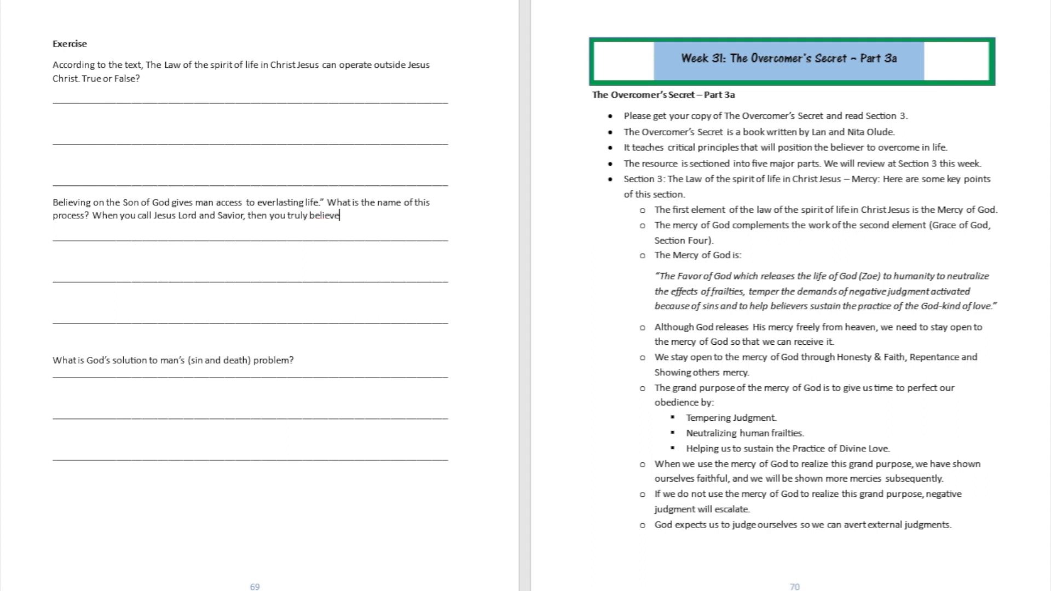
{"action": "type", "text": "in Jesus."}
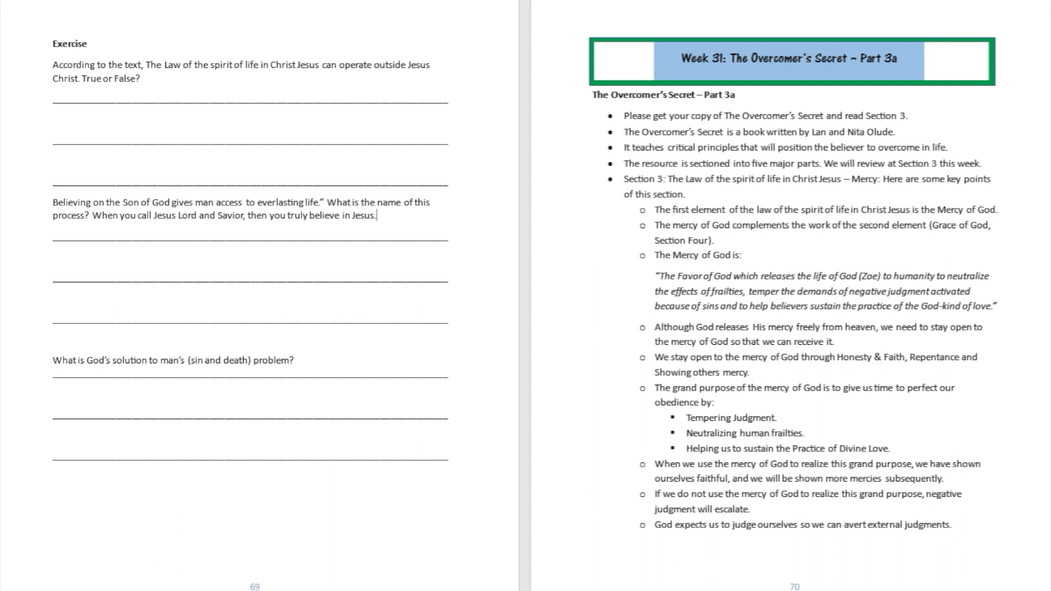
{"action": "mouse_move", "coordinate": [103, 228]}
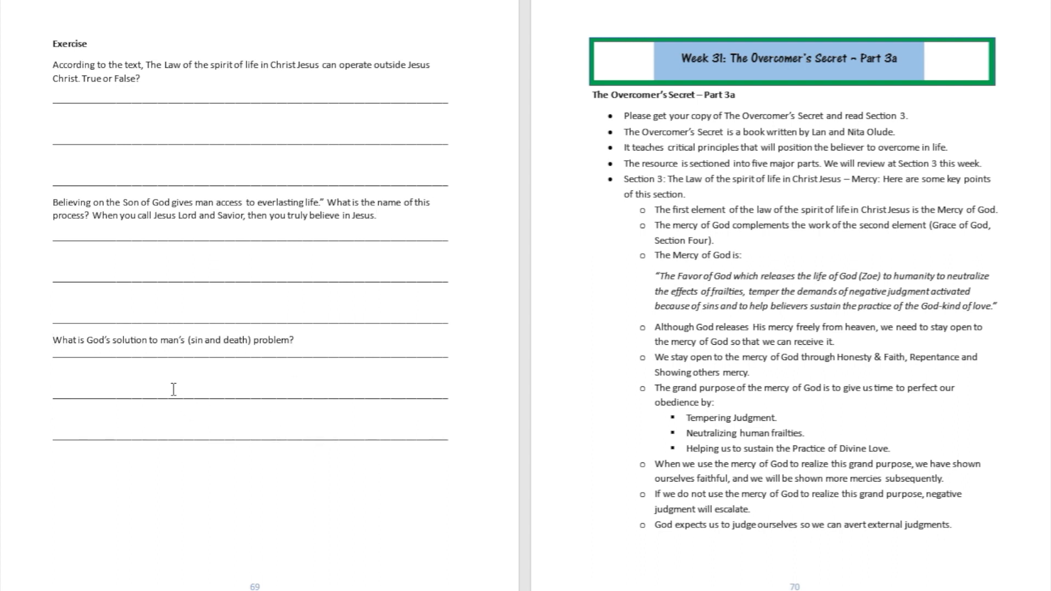
{"action": "mouse_move", "coordinate": [321, 334]}
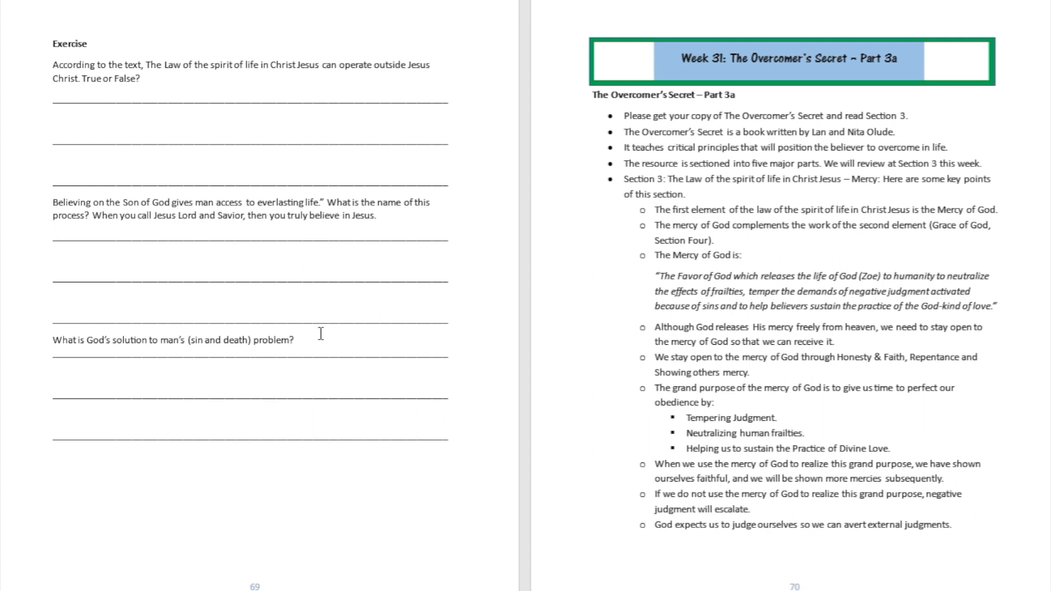
Add 'Hint: Romans 8:1-2' after 'problem?' and scroll back toward pages 67–68
{"action": "type", "text": "Hint: Romans 8"}
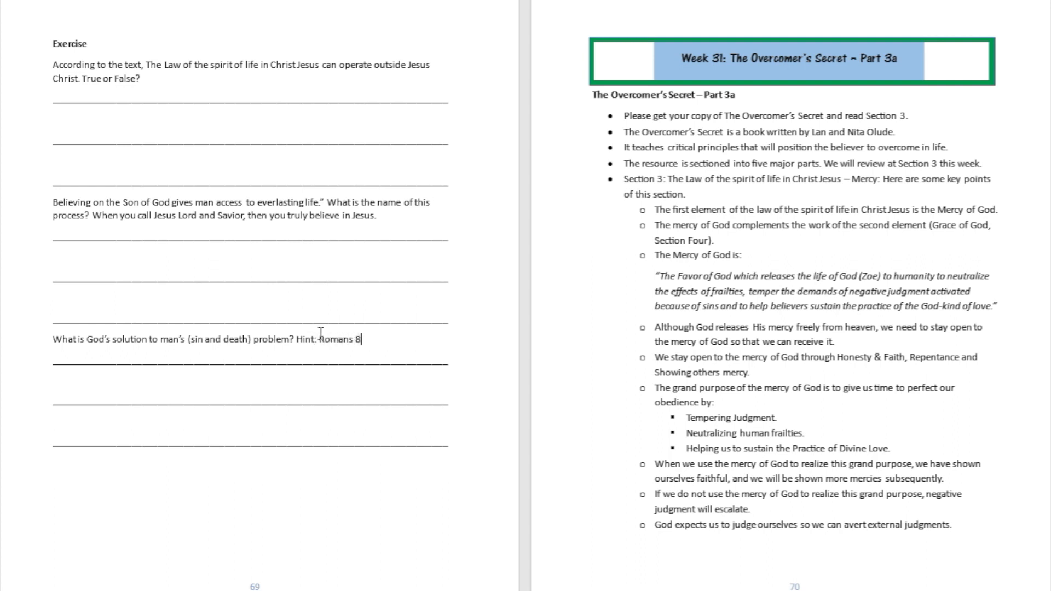
{"action": "type", "text": ":1-2"}
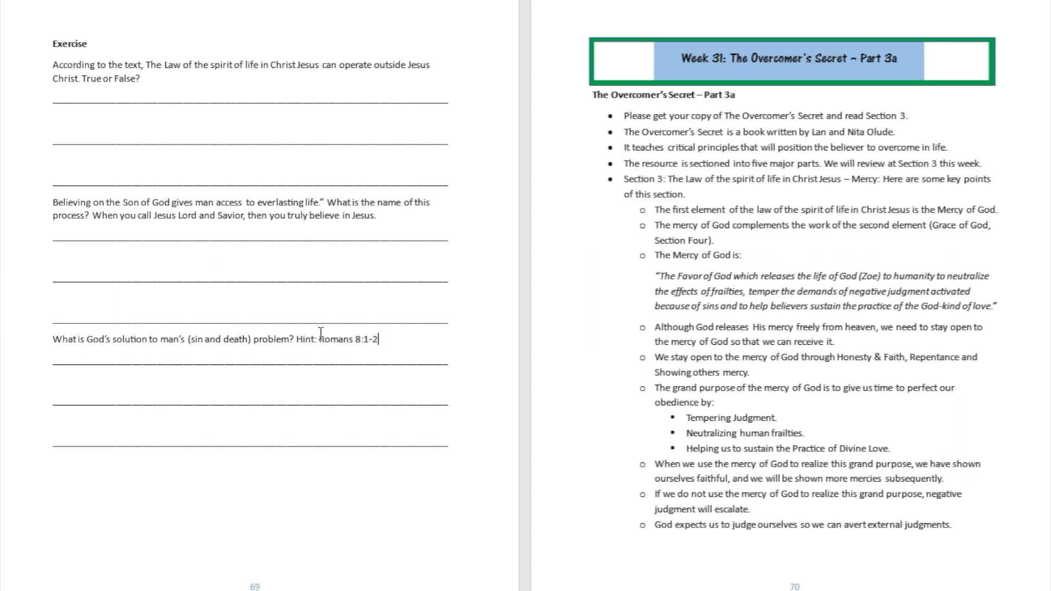
{"action": "mouse_move", "coordinate": [302, 322]}
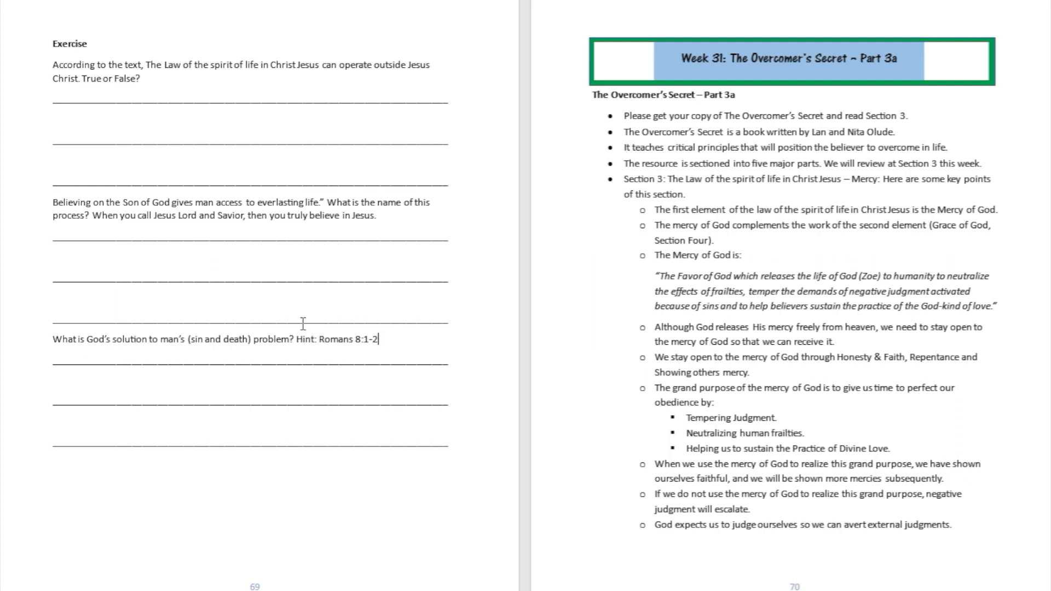
{"action": "mouse_move", "coordinate": [289, 408]}
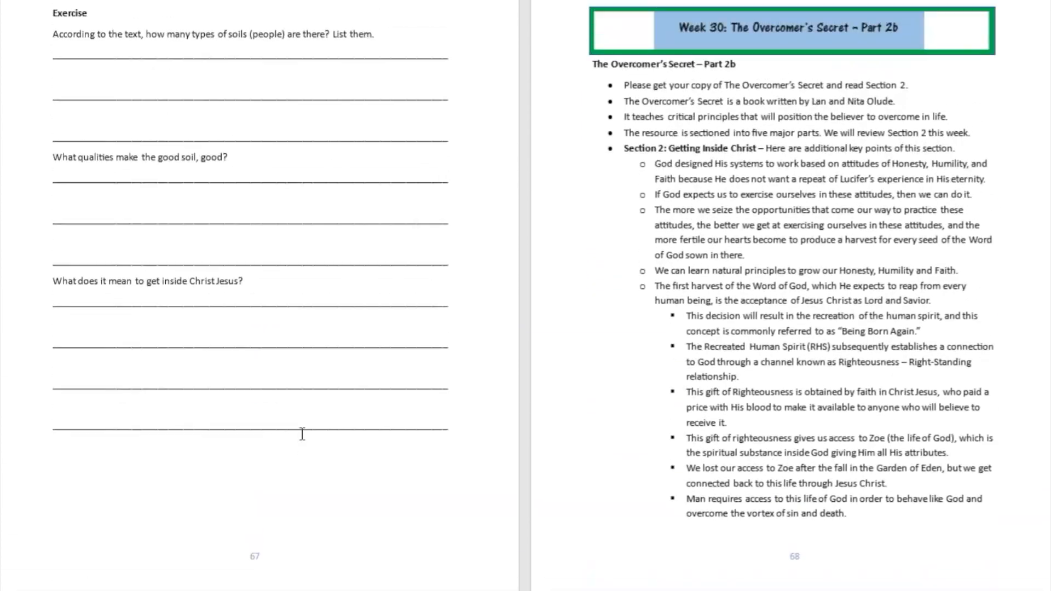
{"action": "scroll", "scroll_direction": "down", "scroll_amount": 3}
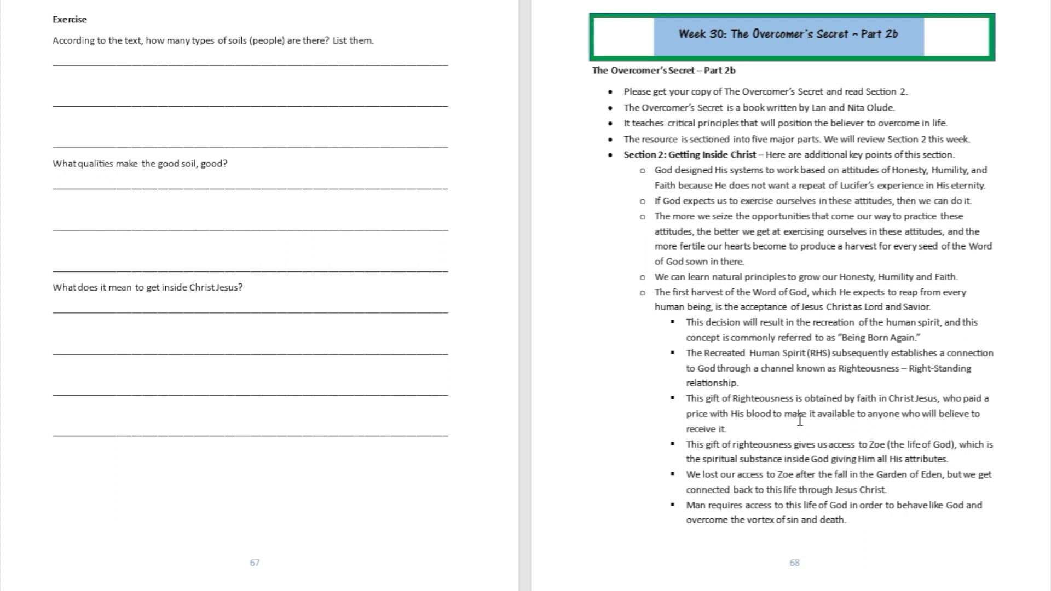
{"action": "mouse_move", "coordinate": [797, 405]}
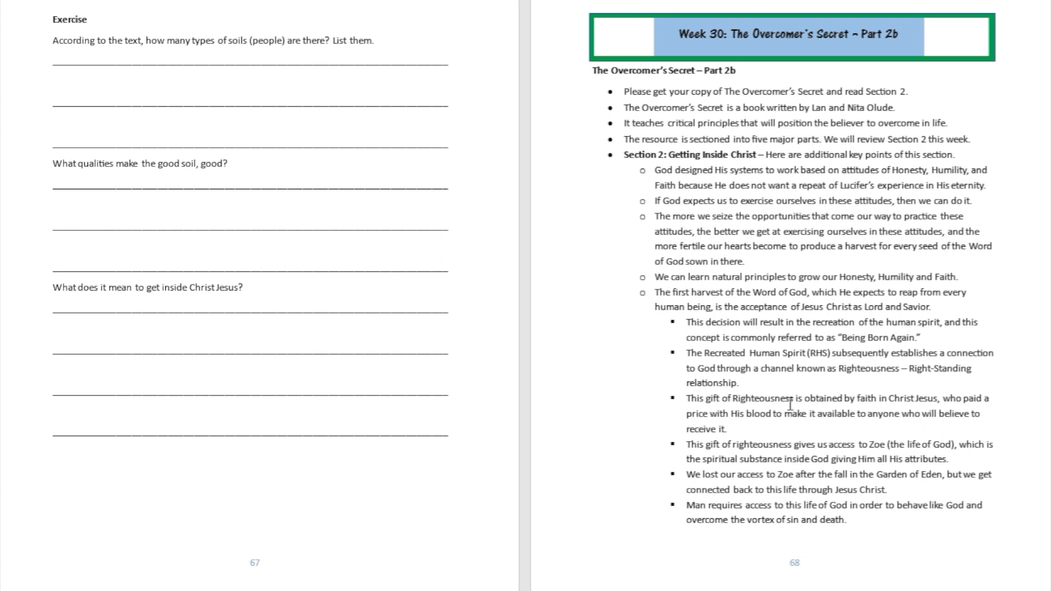